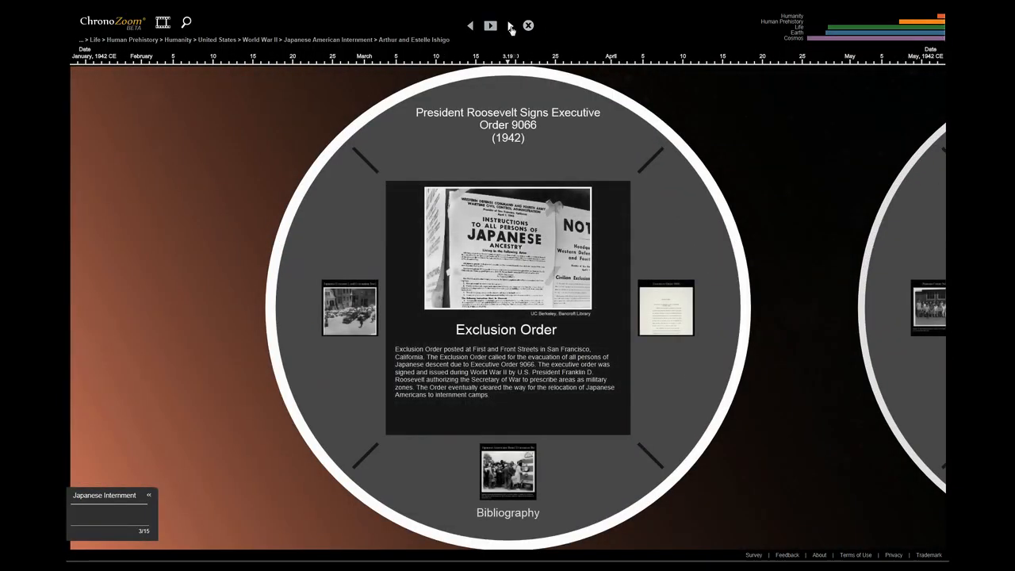
Inspect the Exclusion Order artifact up close, then advance the tour to the Pomona Assembly Center stop
left_click(510, 25)
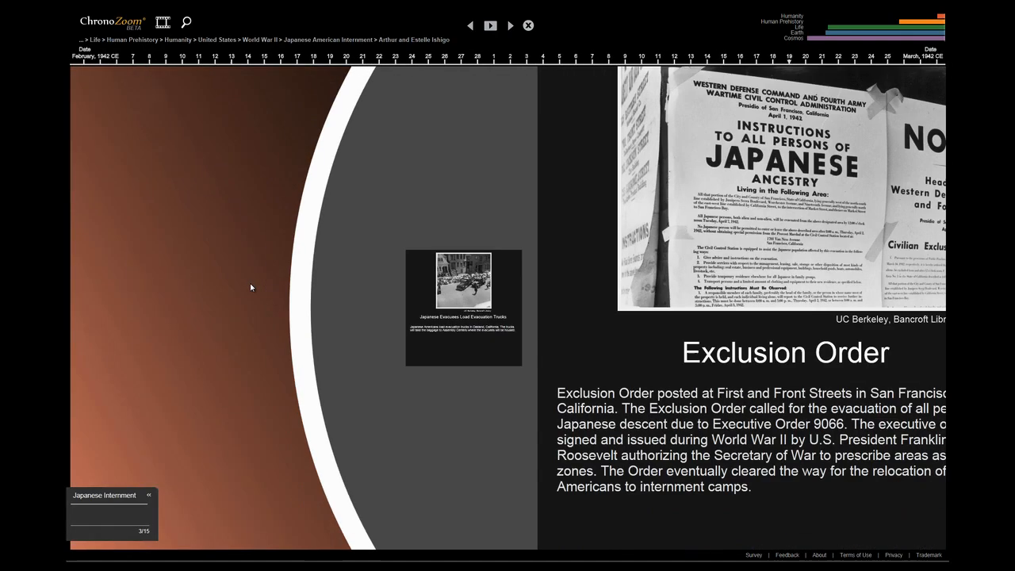
left_click(511, 25)
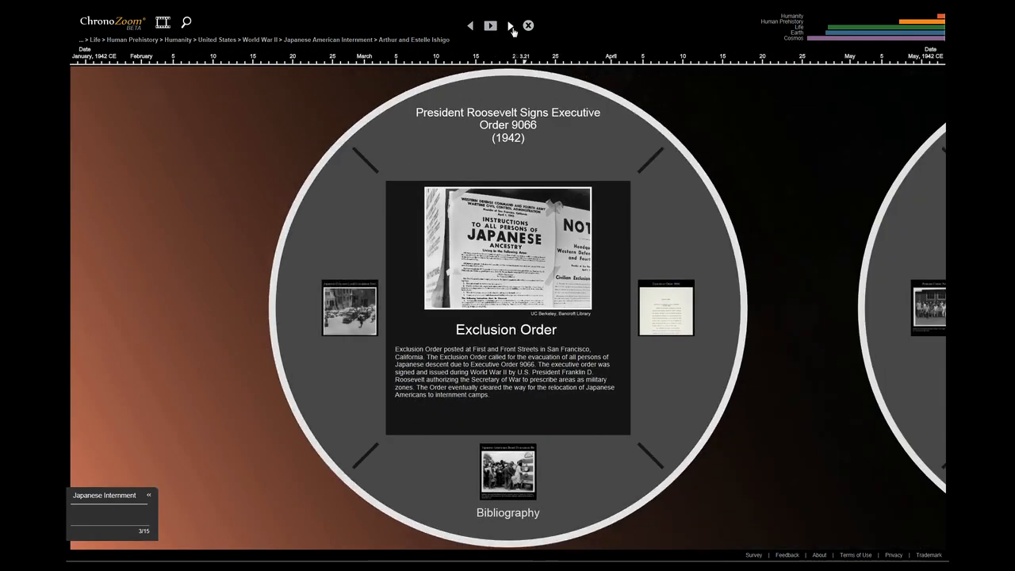
left_click(490, 25)
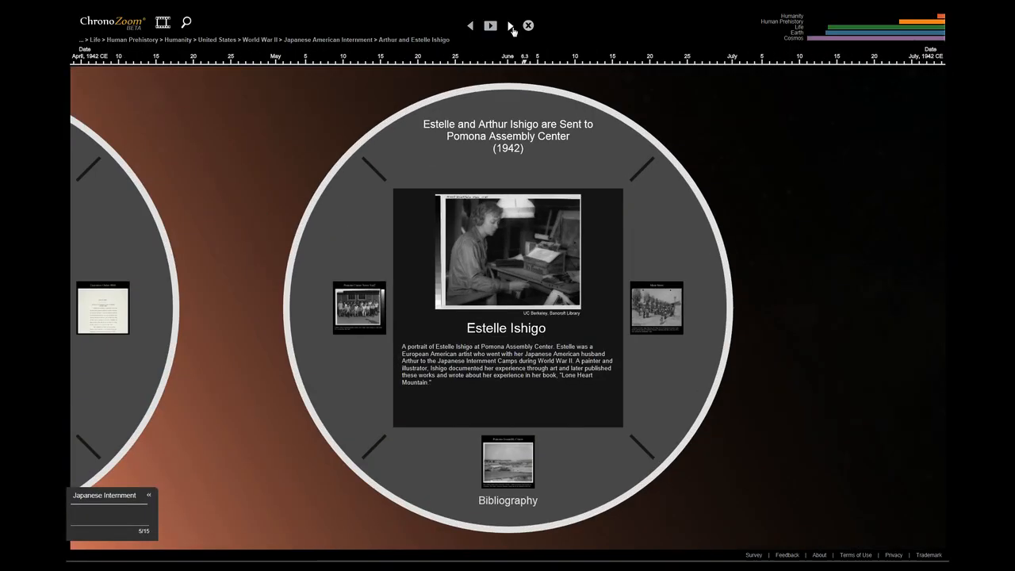